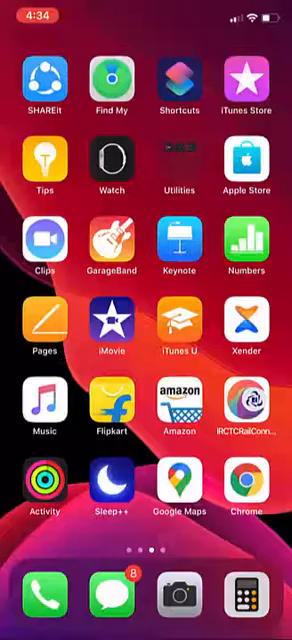
- Swipe to the second home screen page holding the ScreenRecorder icon
scroll("left", 3)
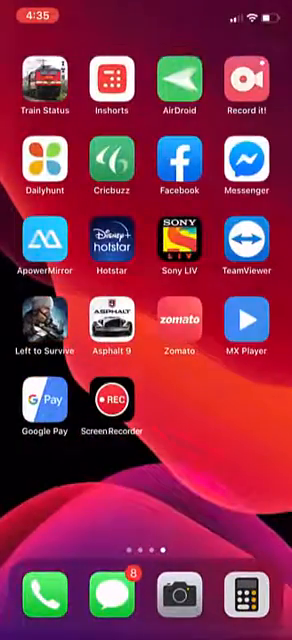
- Launch ScreenRecorder and stop the running recording so the 2020-04-10 clip appears in the list
left_click(116, 408)
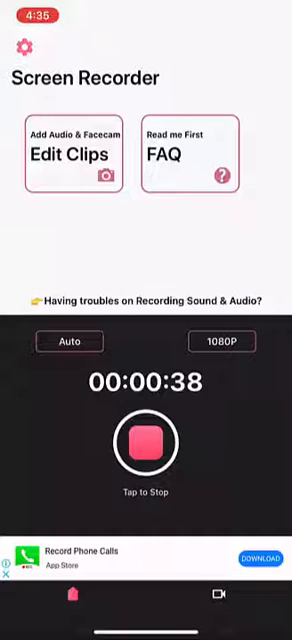
left_click(228, 342)
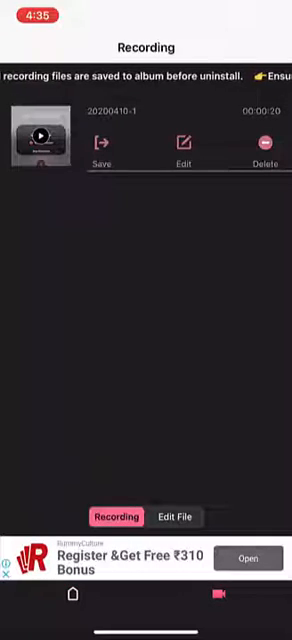
- Exit Screen Recorder and swipe back to the first home screen page
left_click(104, 140)
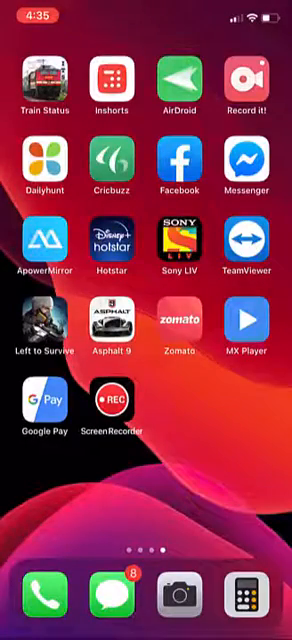
scroll("left", 3)
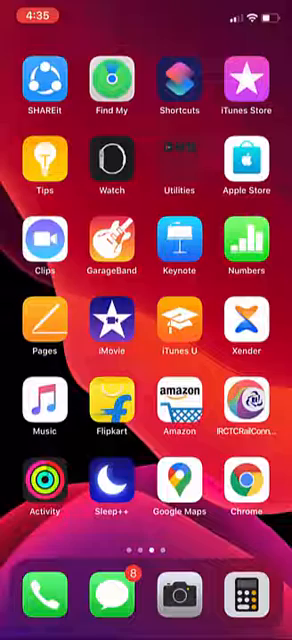